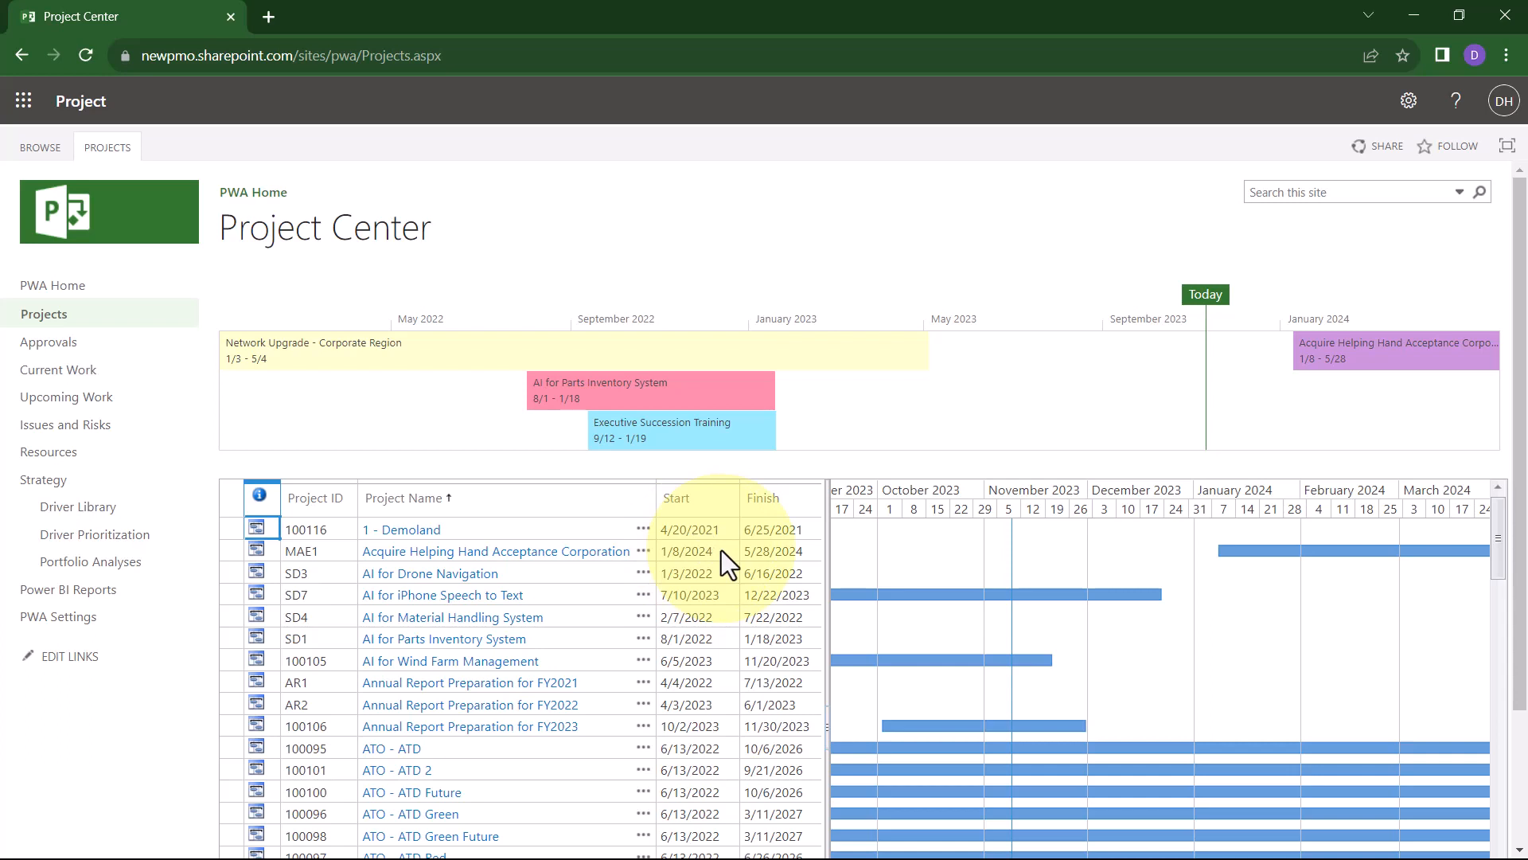
mouse_move(597, 565)
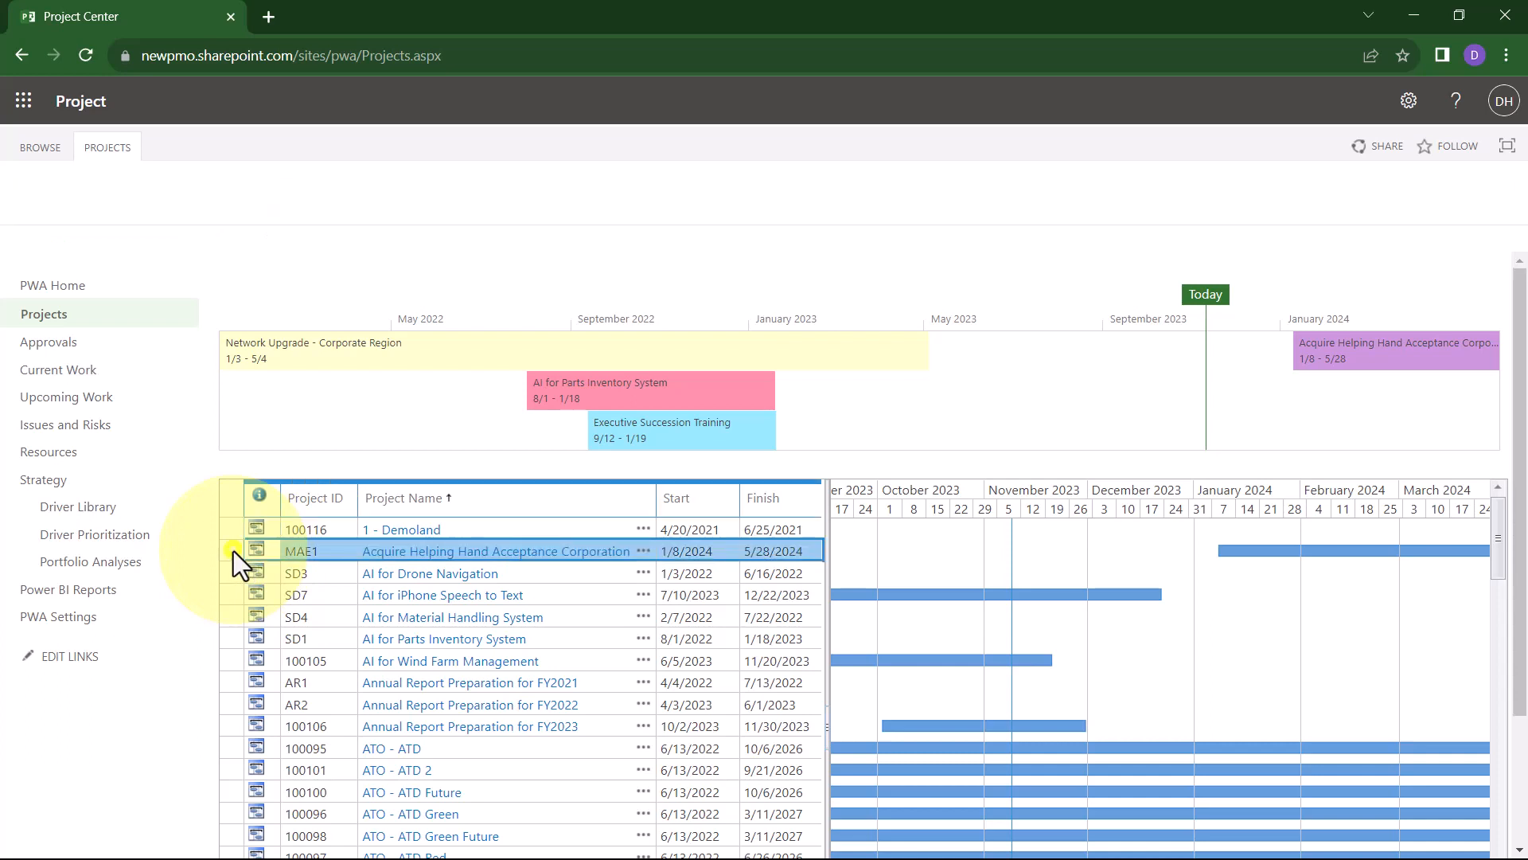
Go to Project Permissions for the Acquire Helping Hand Acceptance Corporation project from the Projects ribbon.
left_click(106, 146)
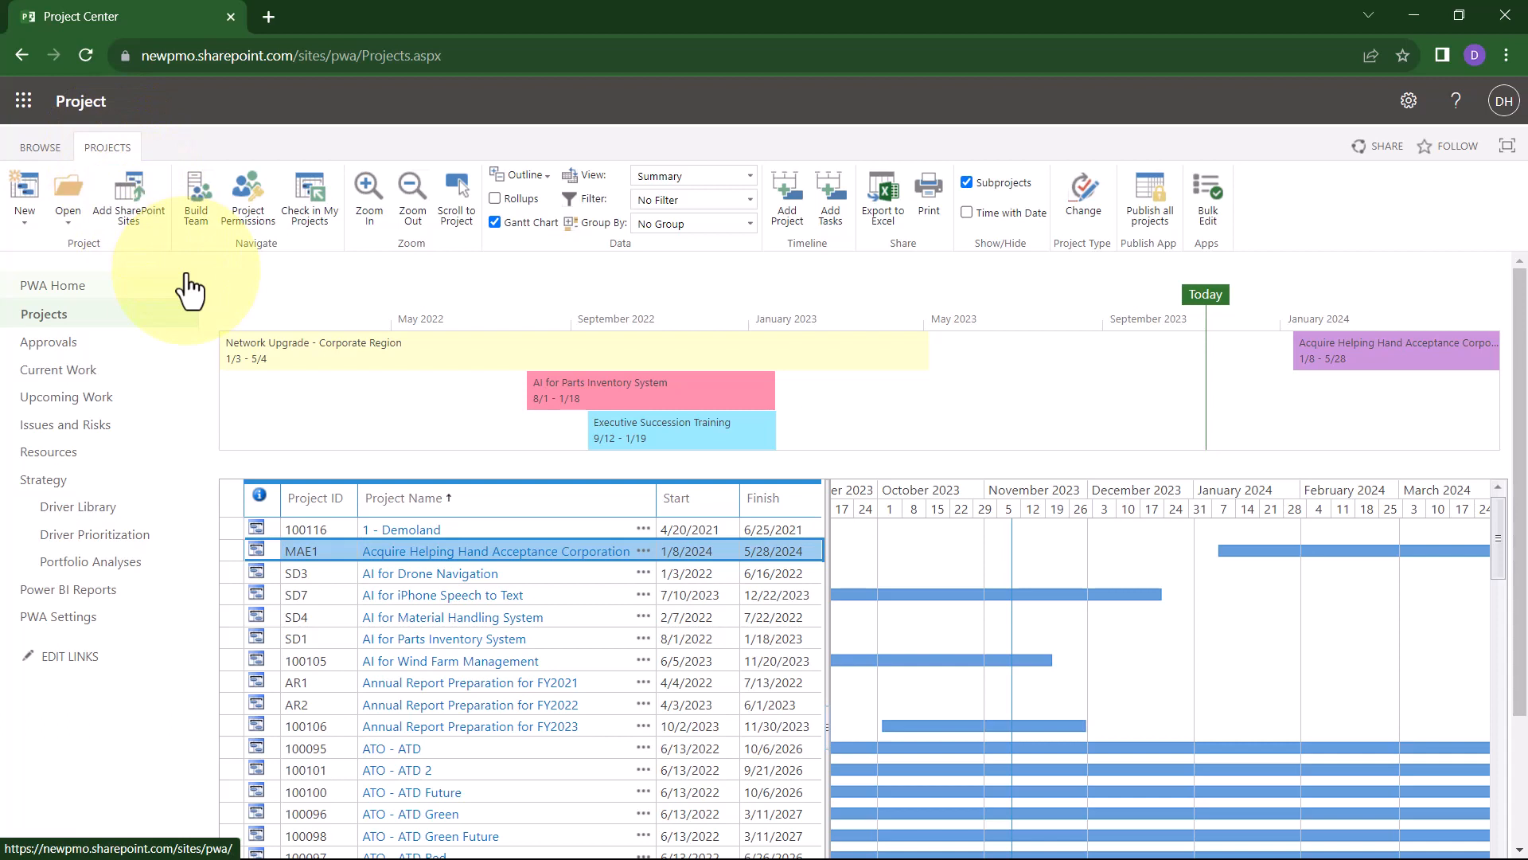
mouse_move(249, 197)
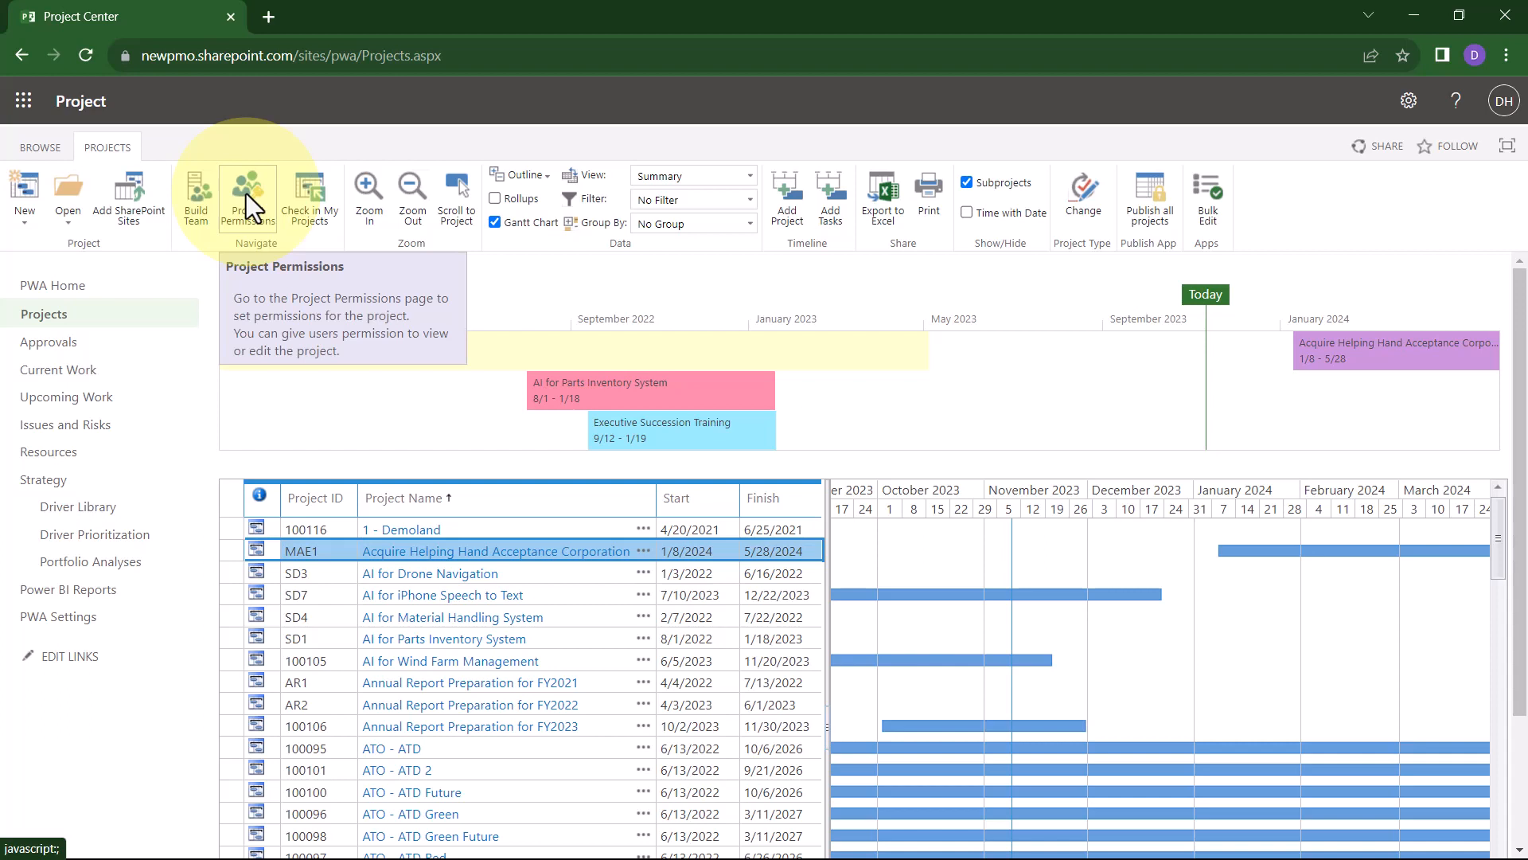
left_click(248, 194)
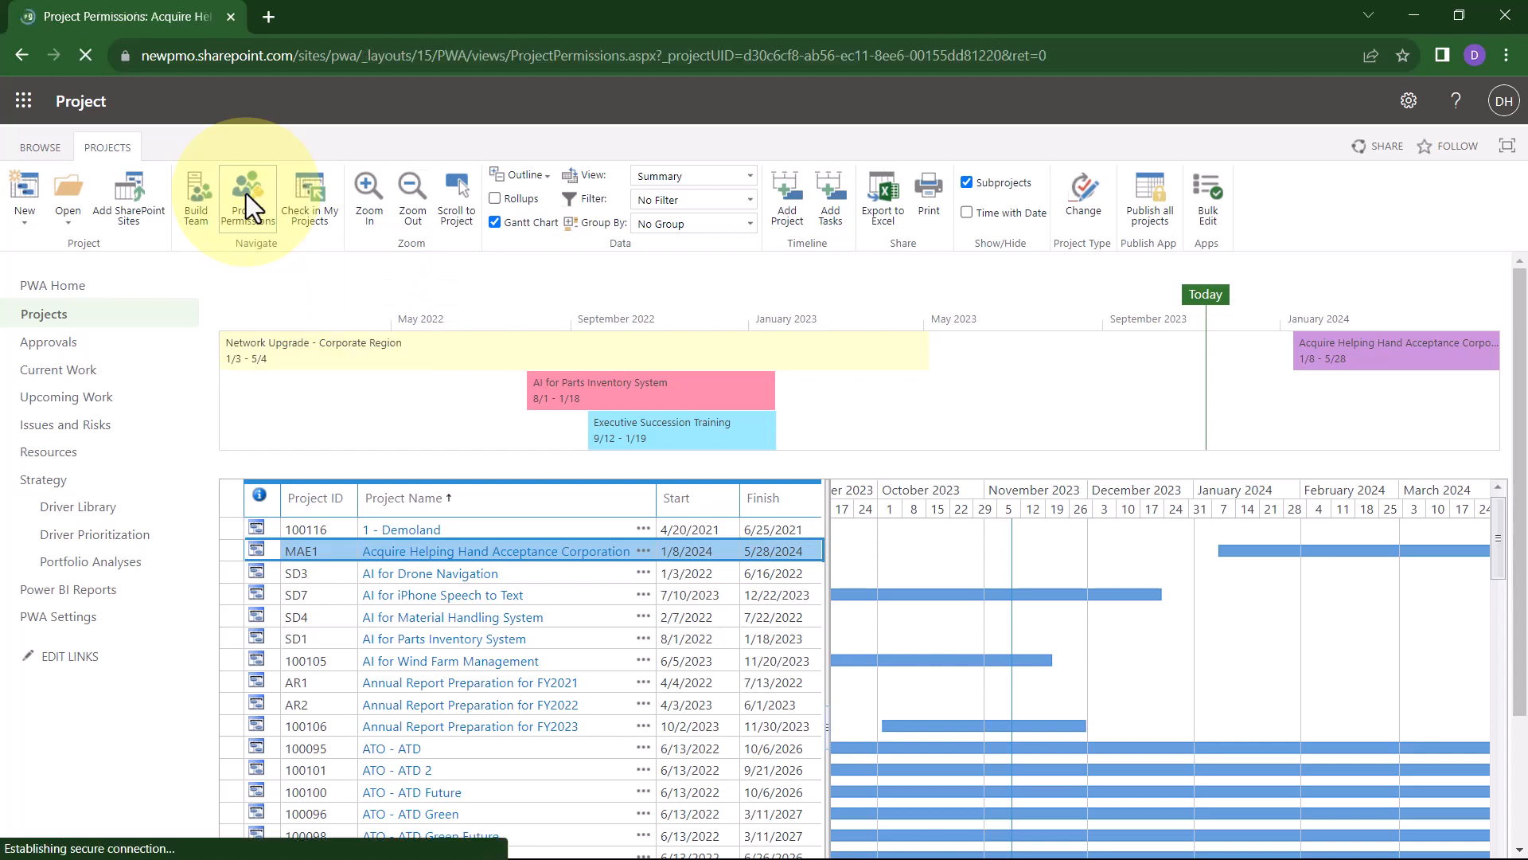
Start a new permission entry since no user or group permissions exist yet.
left_click(249, 194)
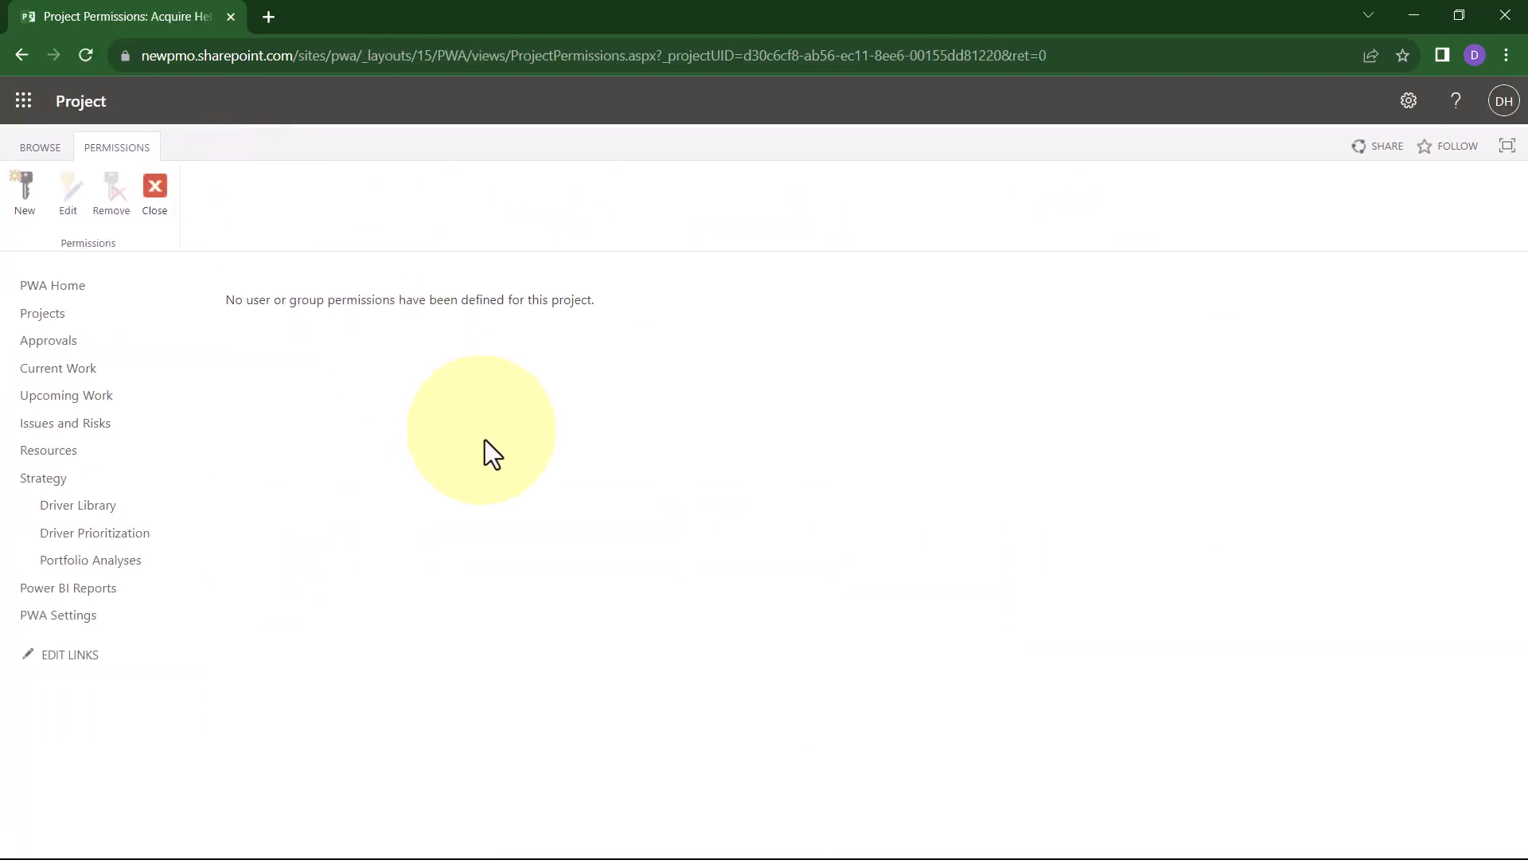
mouse_move(498, 484)
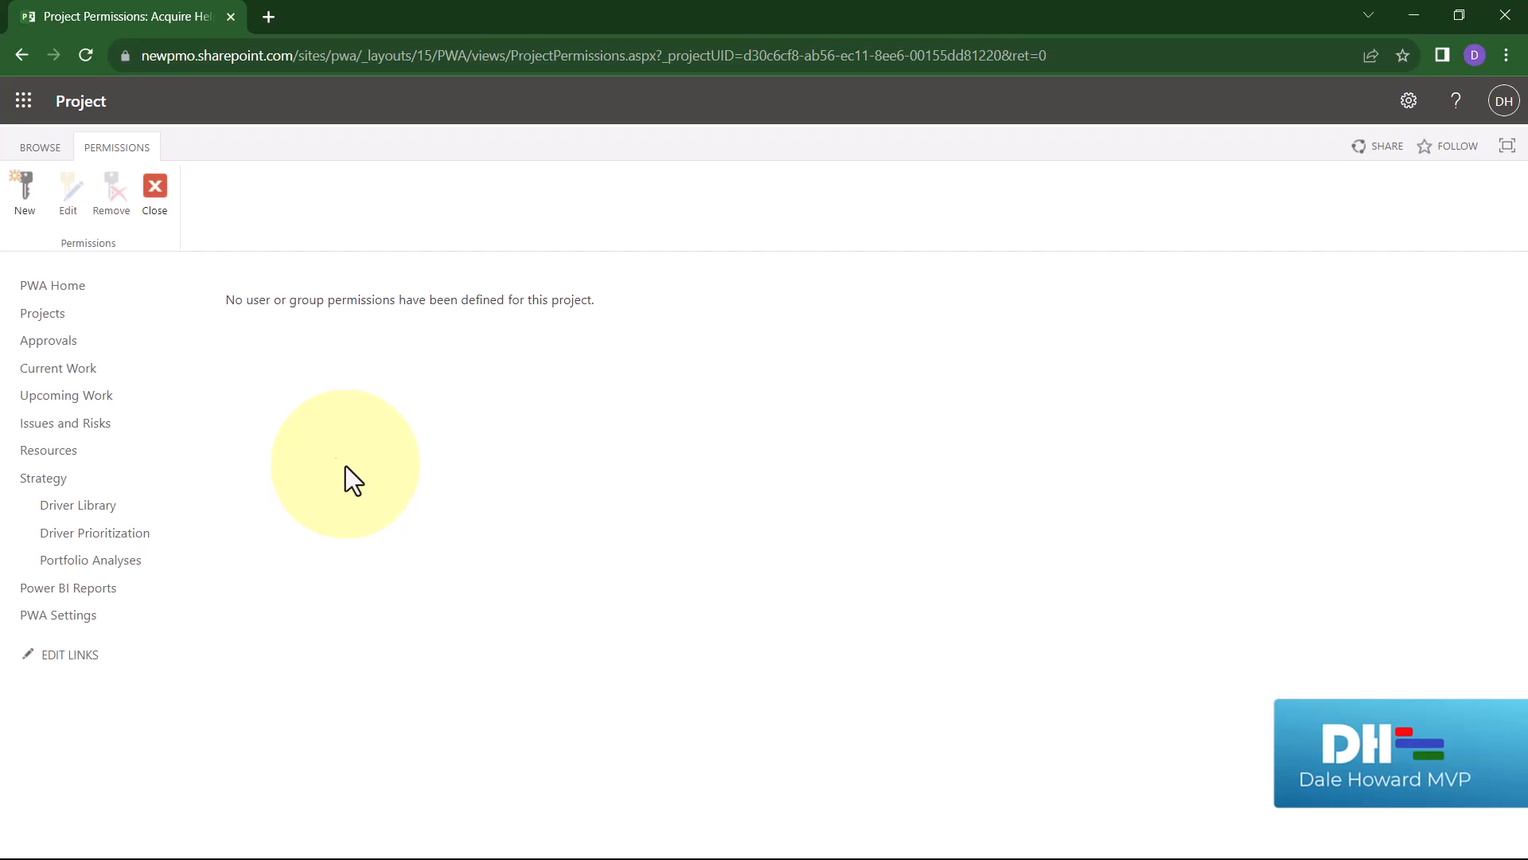
mouse_move(93, 289)
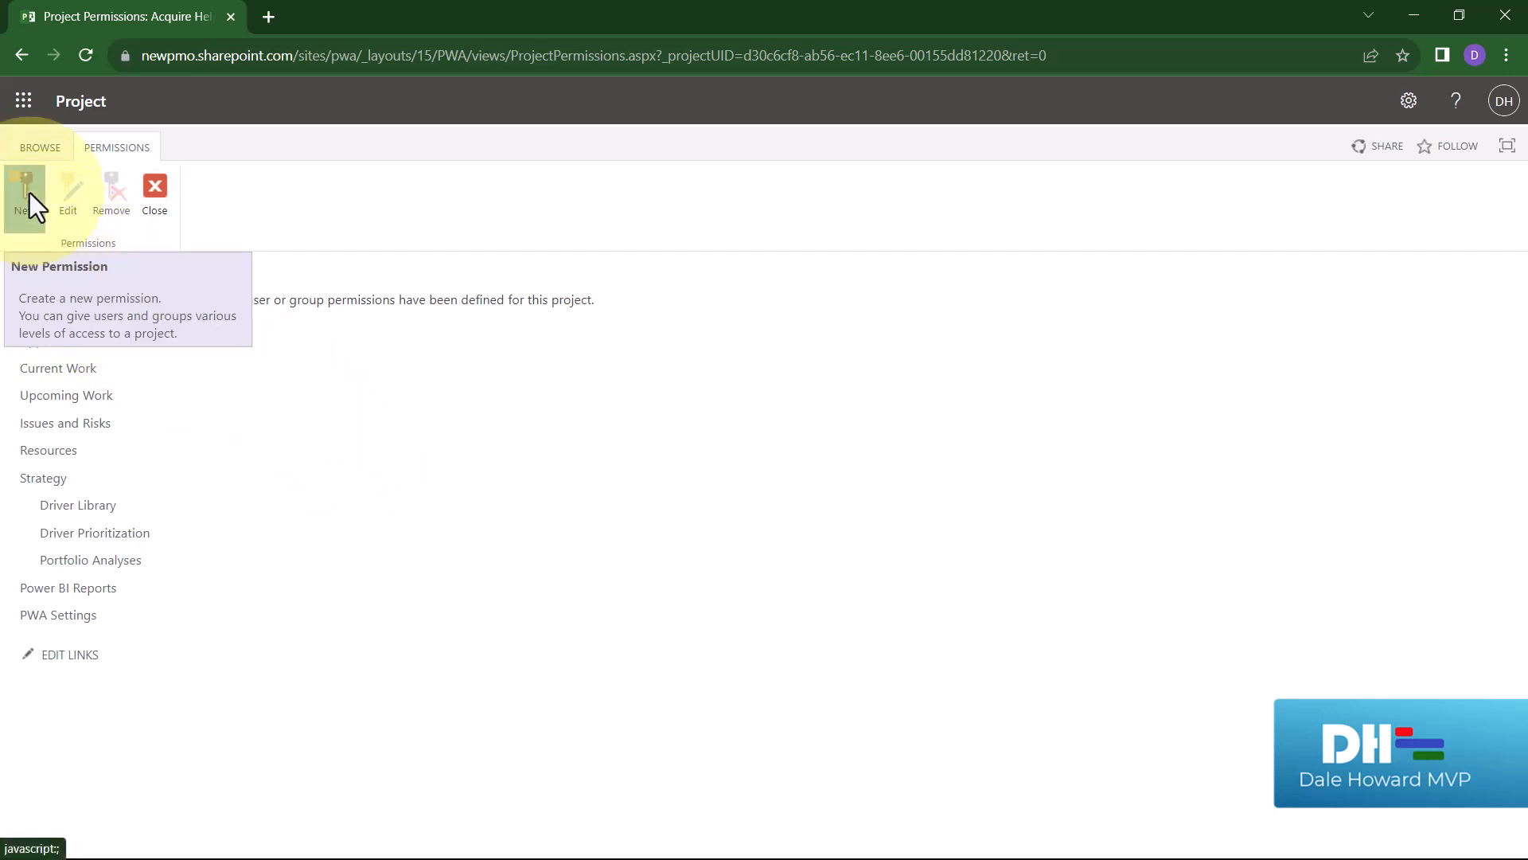
left_click(24, 190)
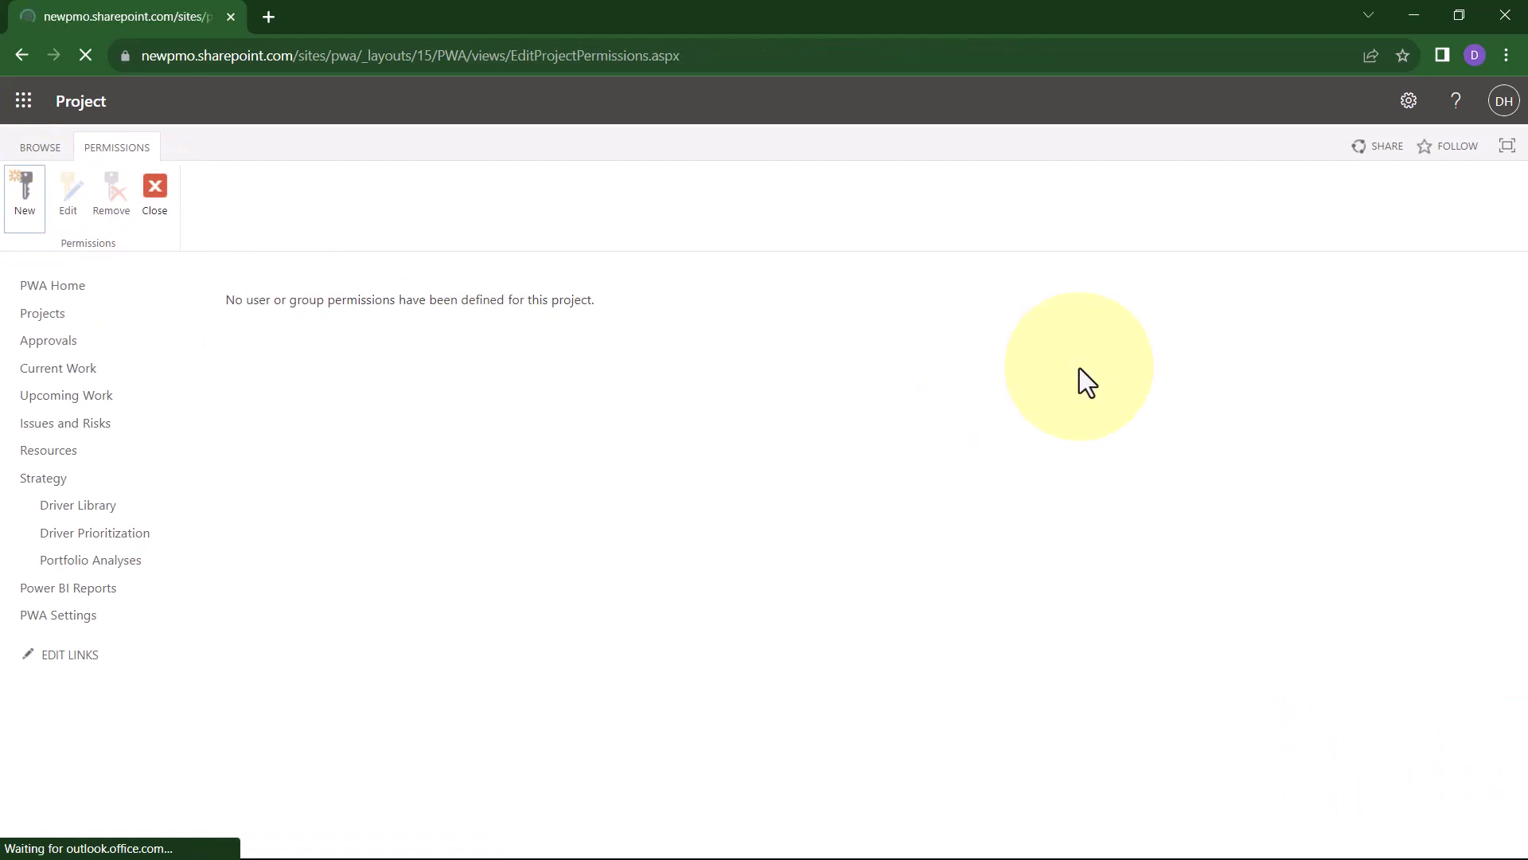
left_click(24, 194)
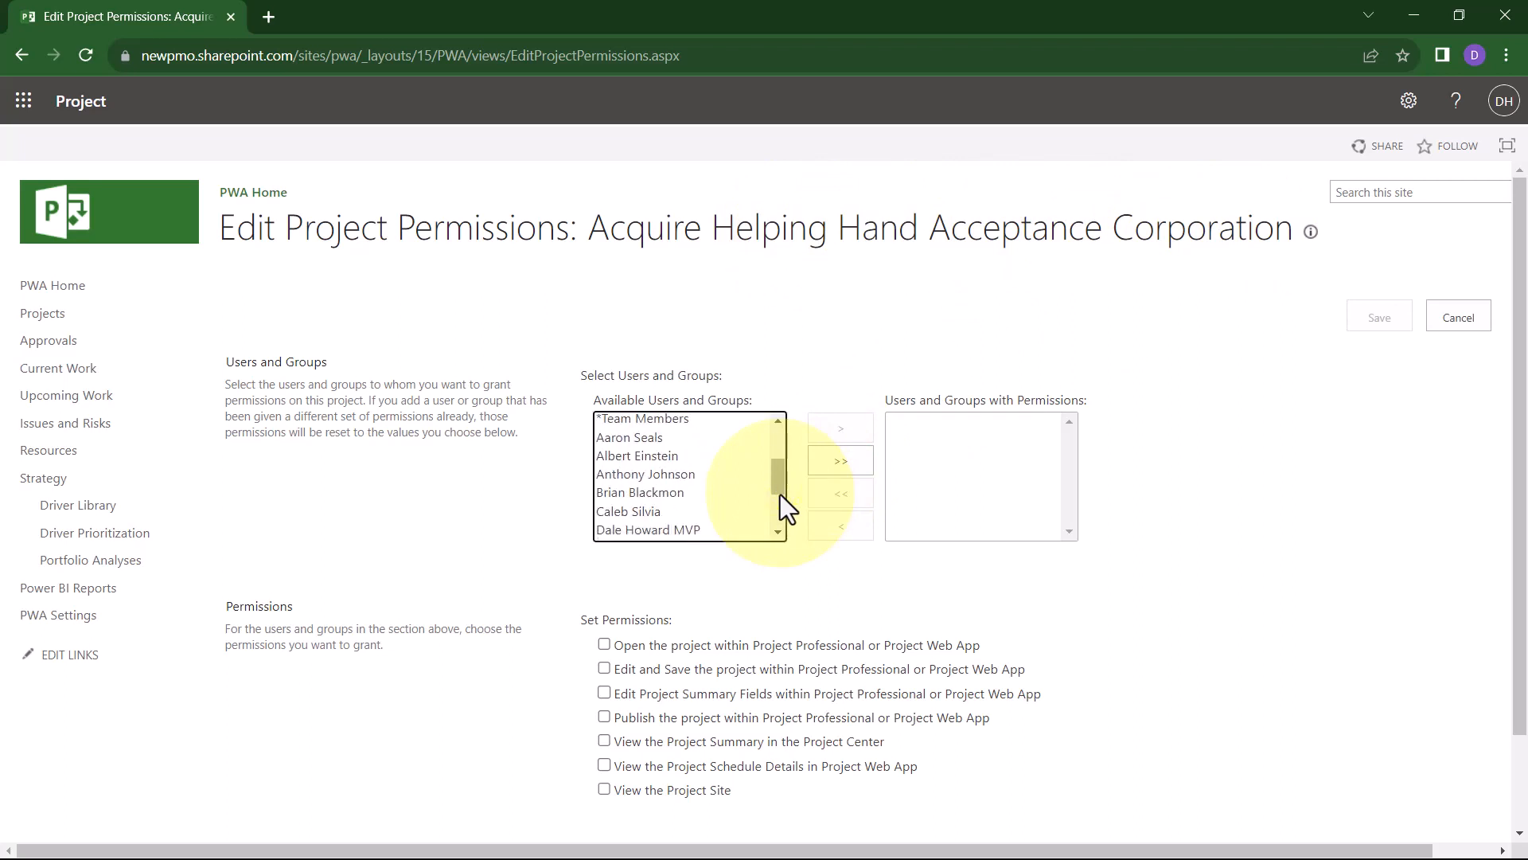
left_click(628, 511)
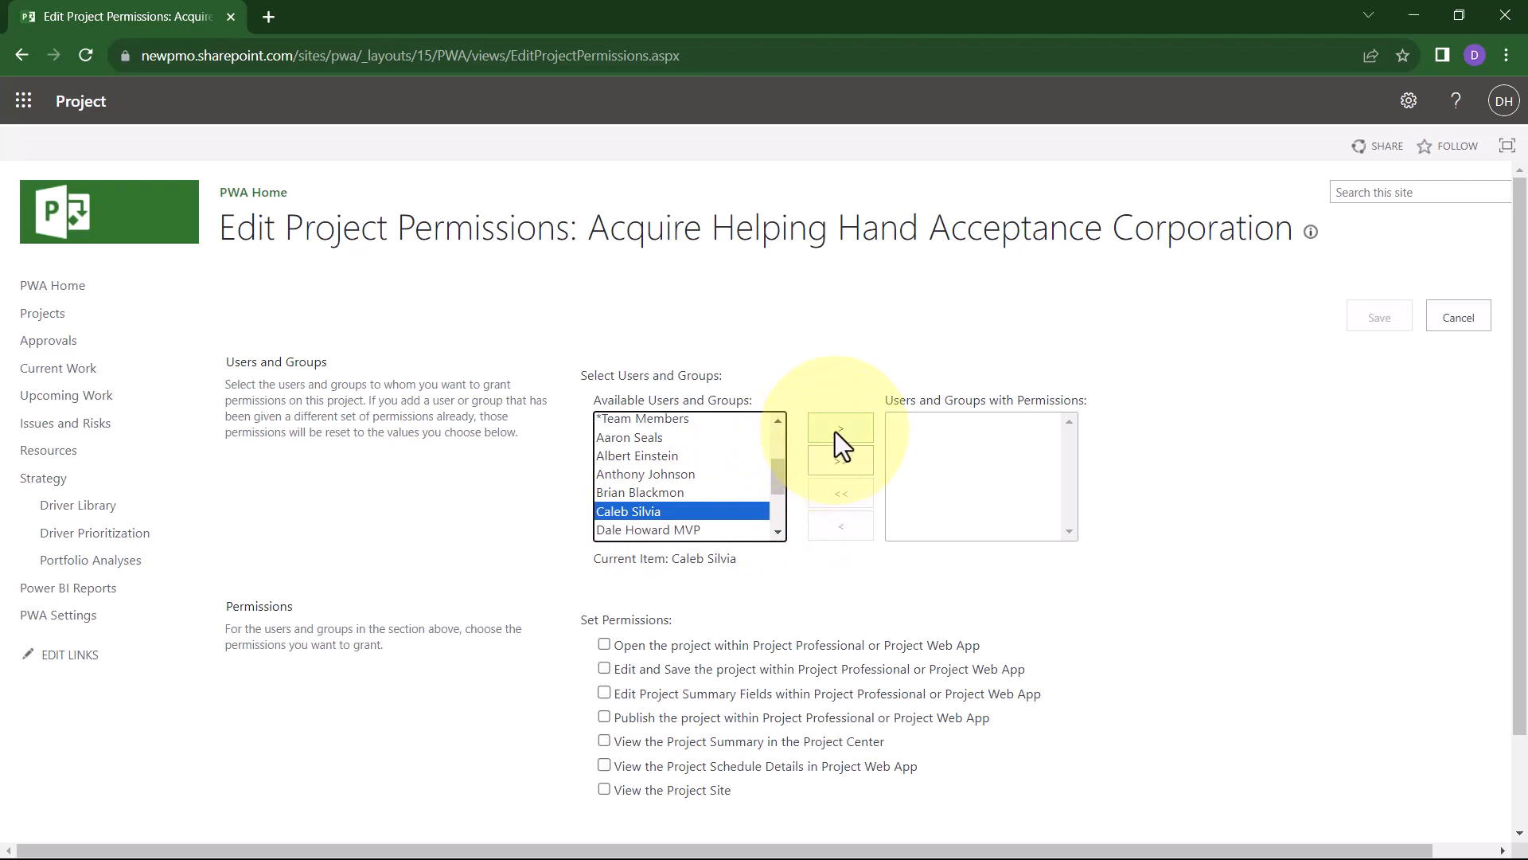
left_click(838, 427)
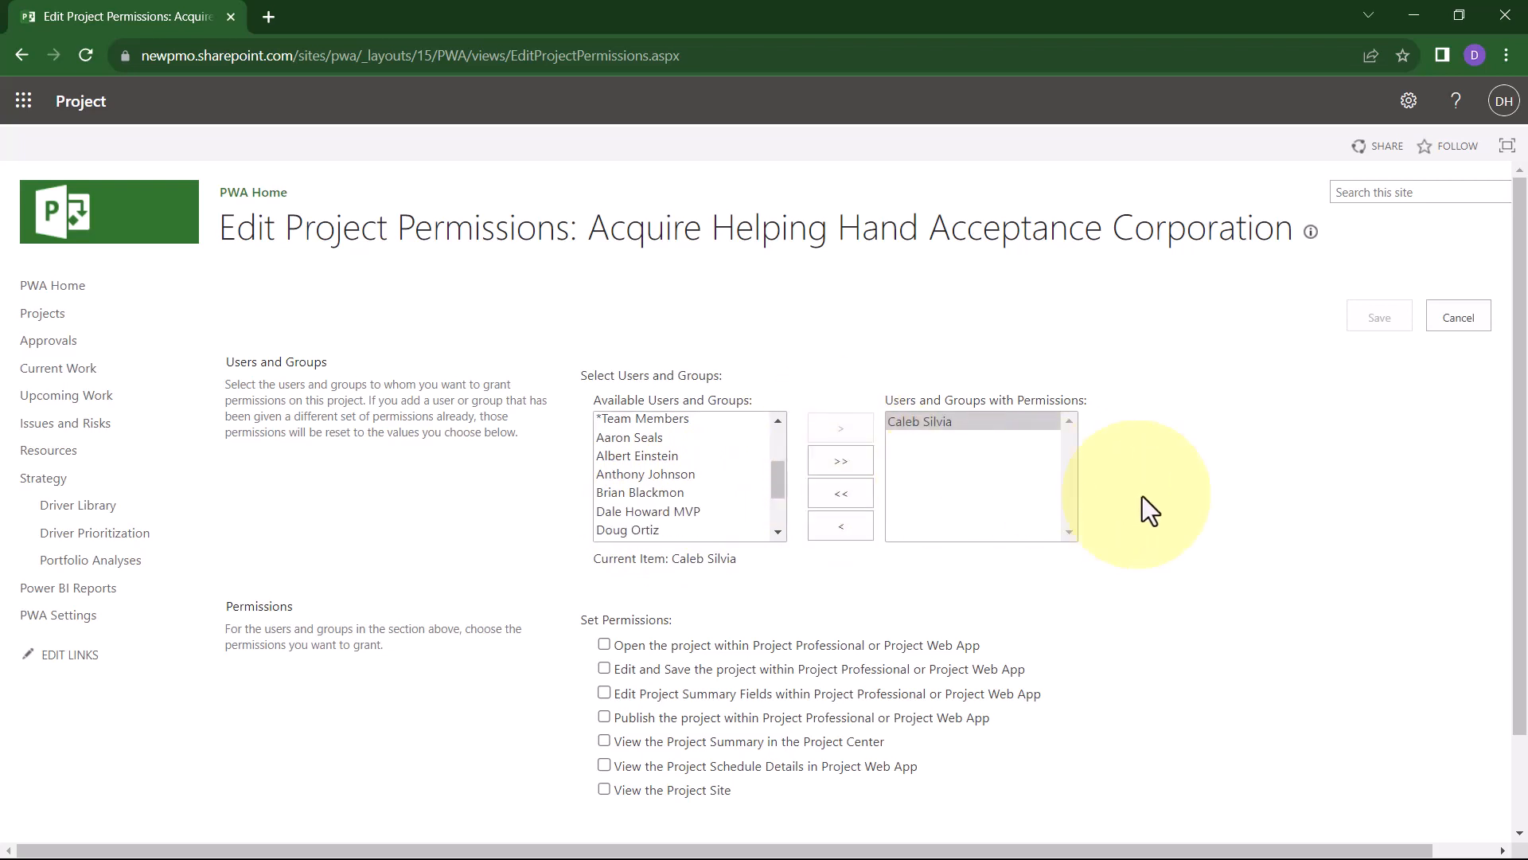
mouse_move(1187, 495)
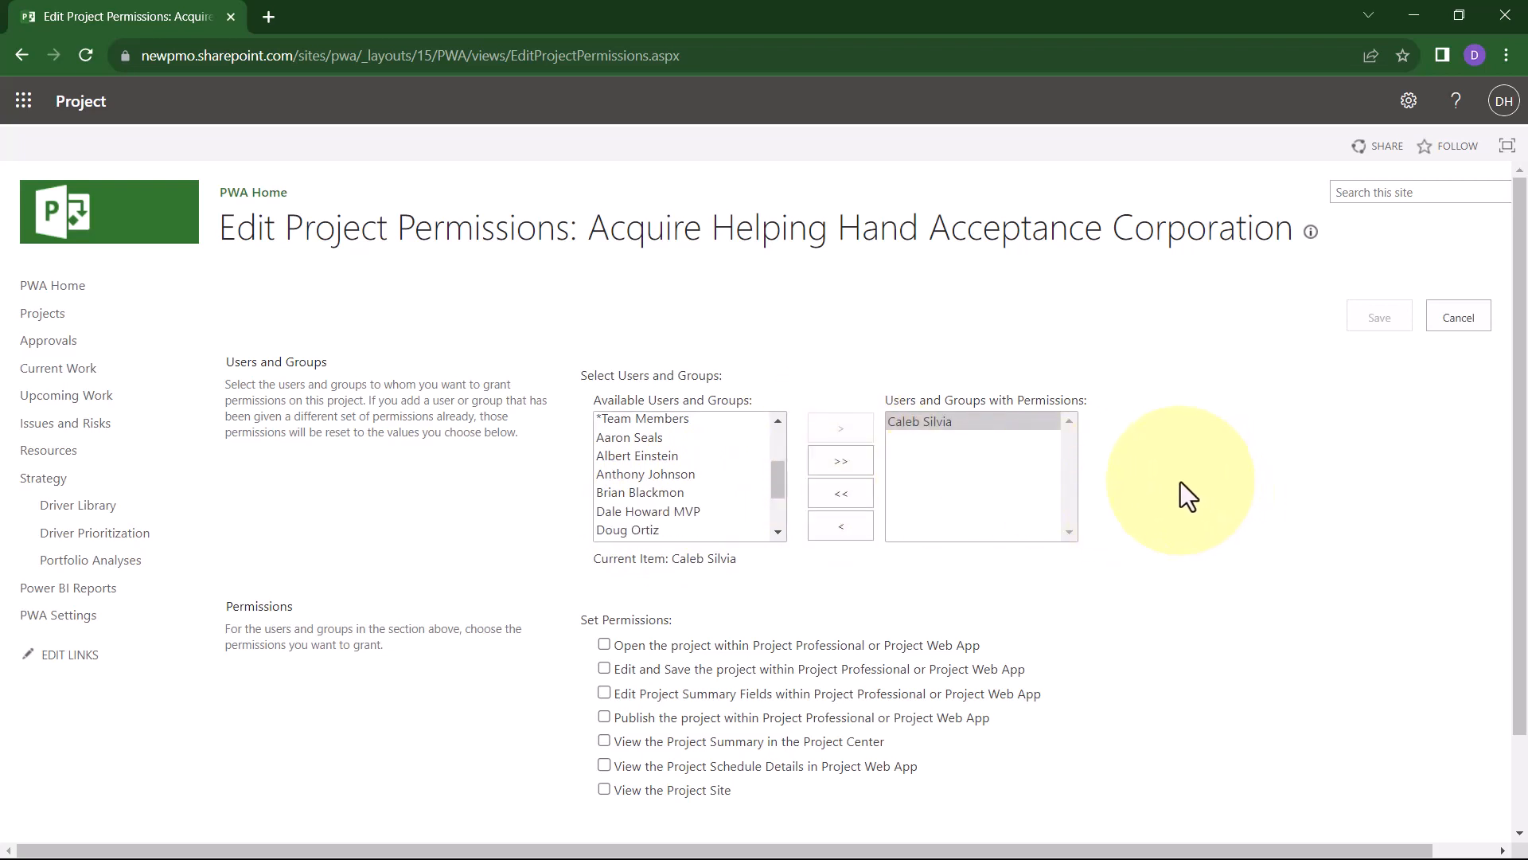
scroll("down", 3)
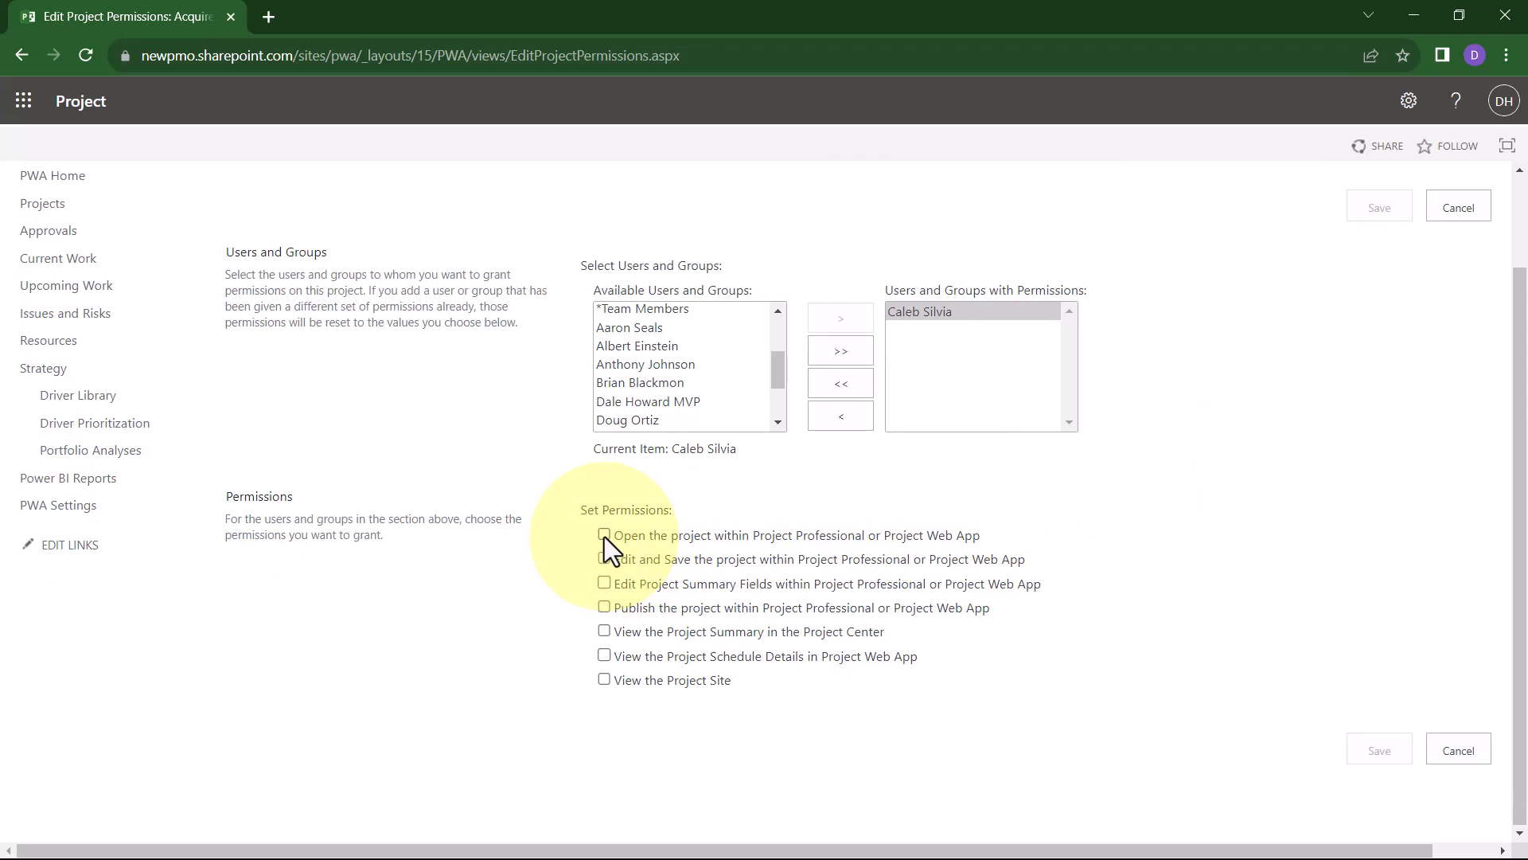
left_click(605, 534)
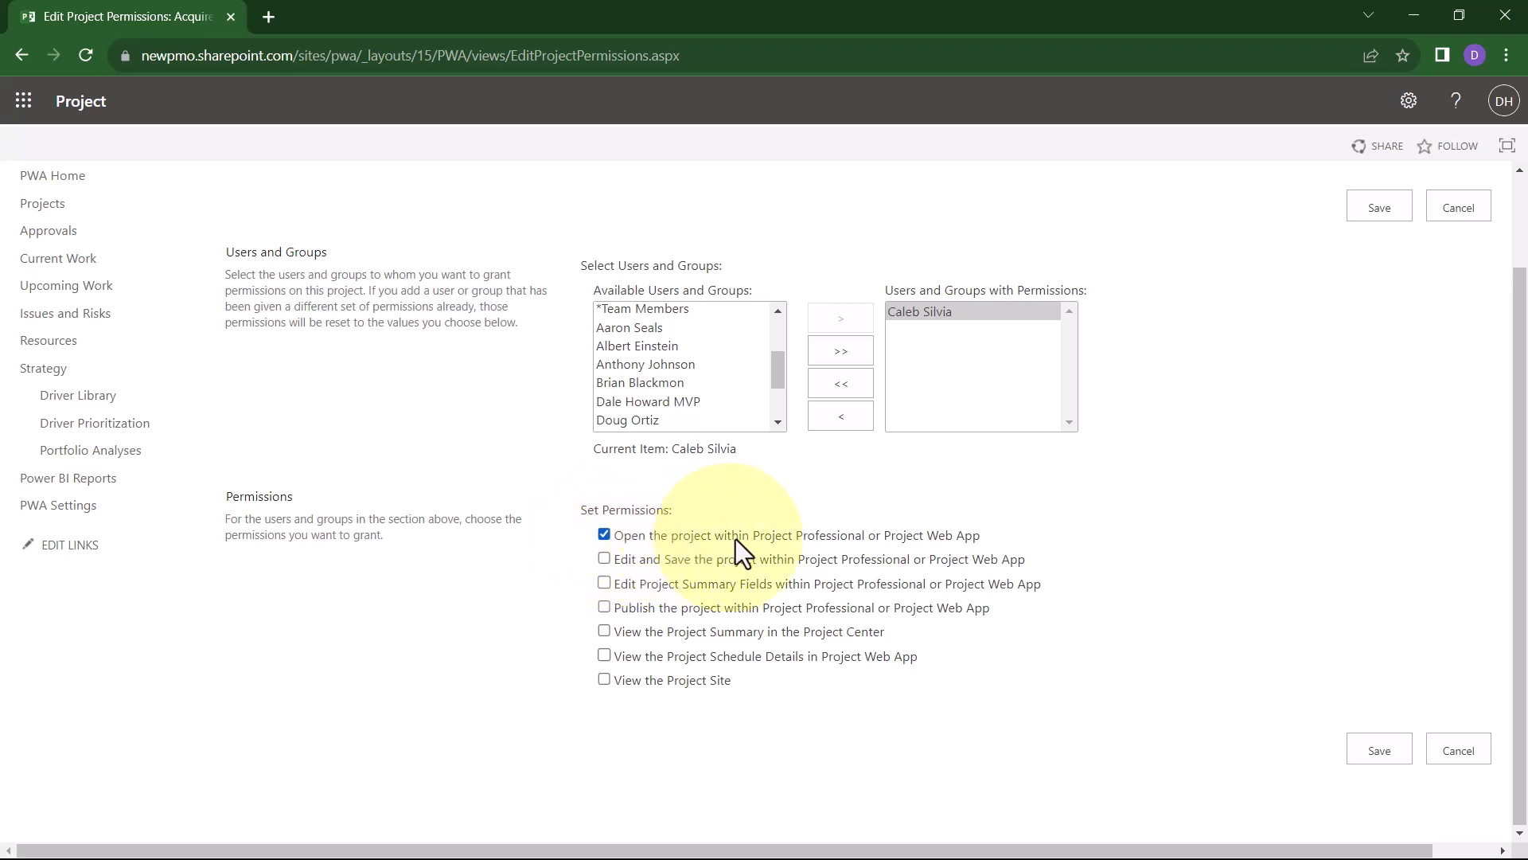
left_click(603, 559)
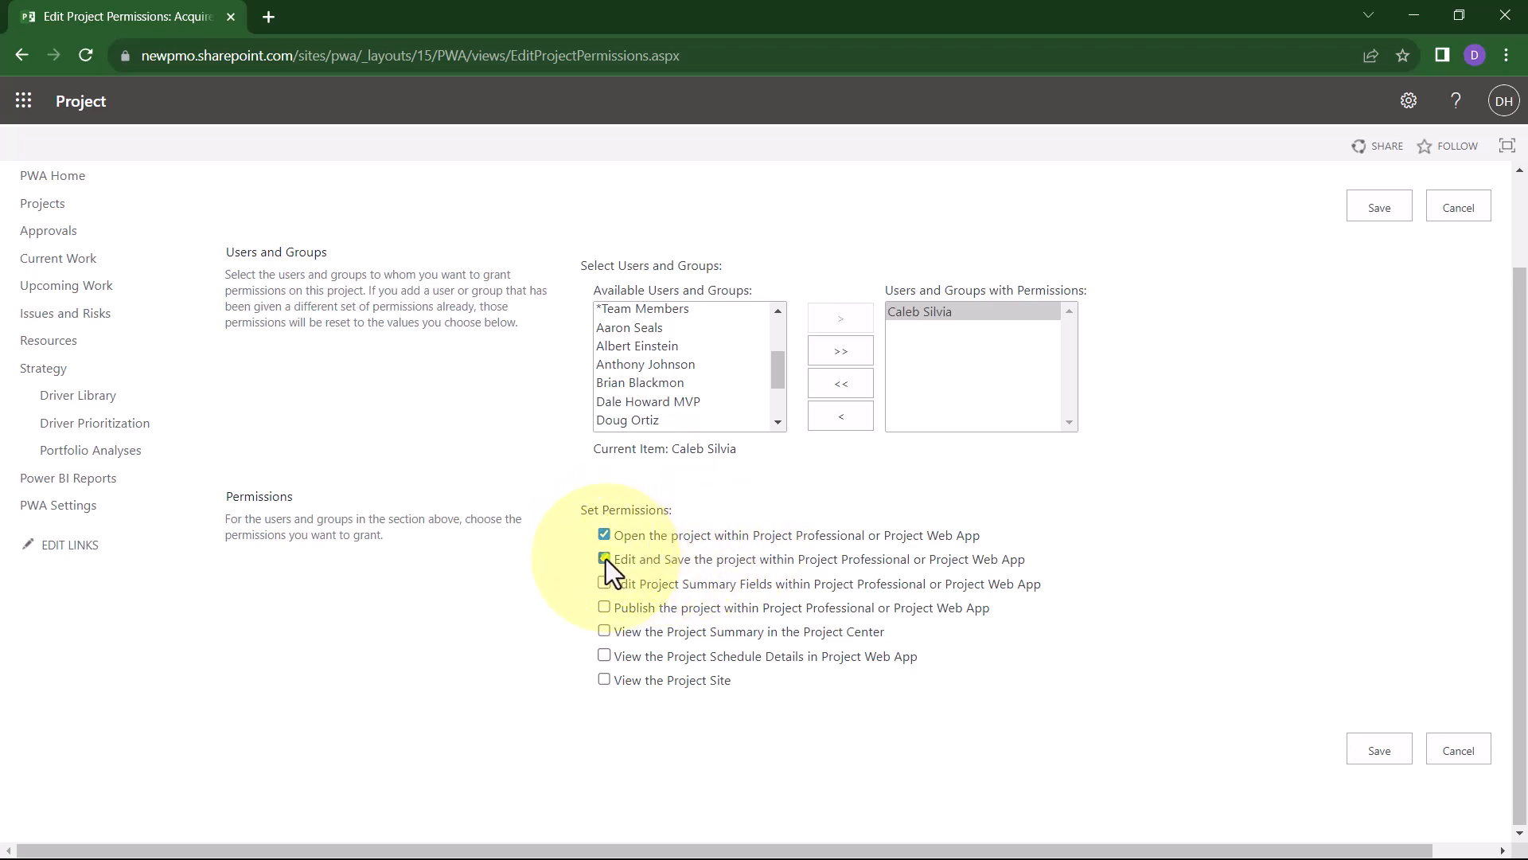
left_click(604, 559)
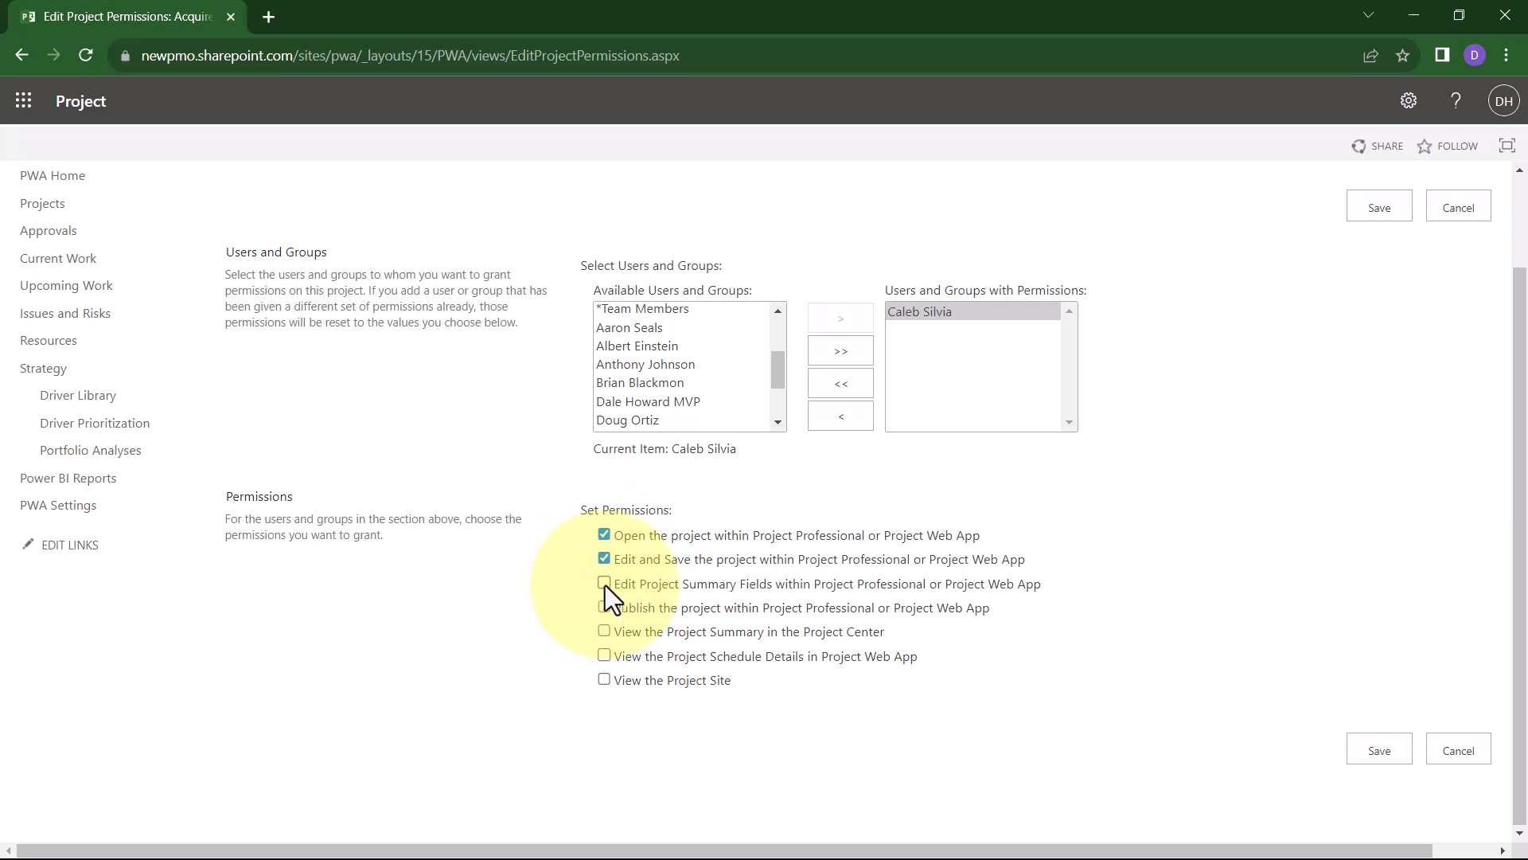
left_click(603, 583)
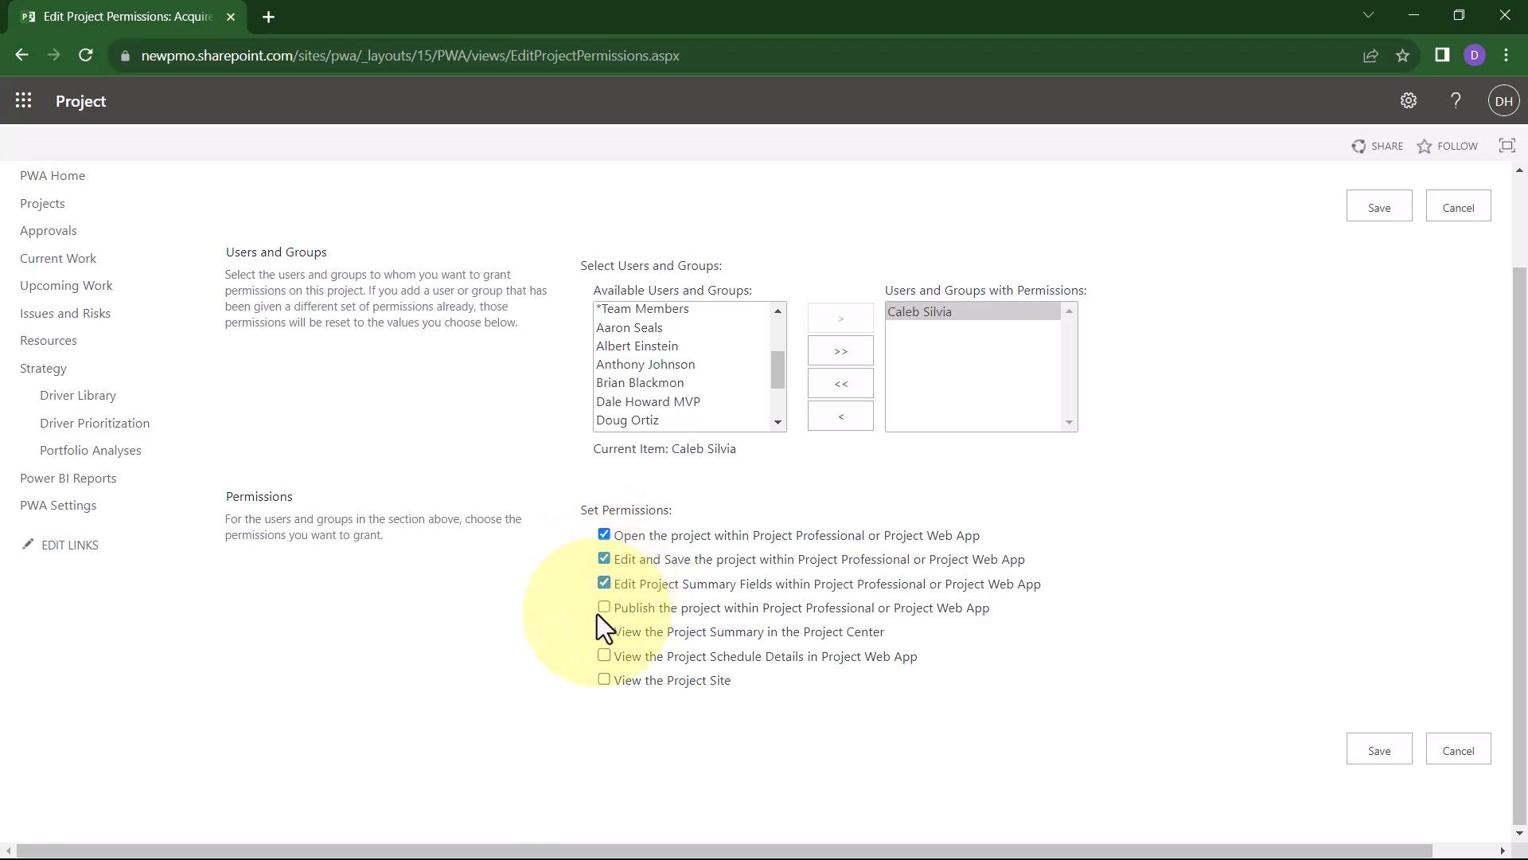
left_click(603, 606)
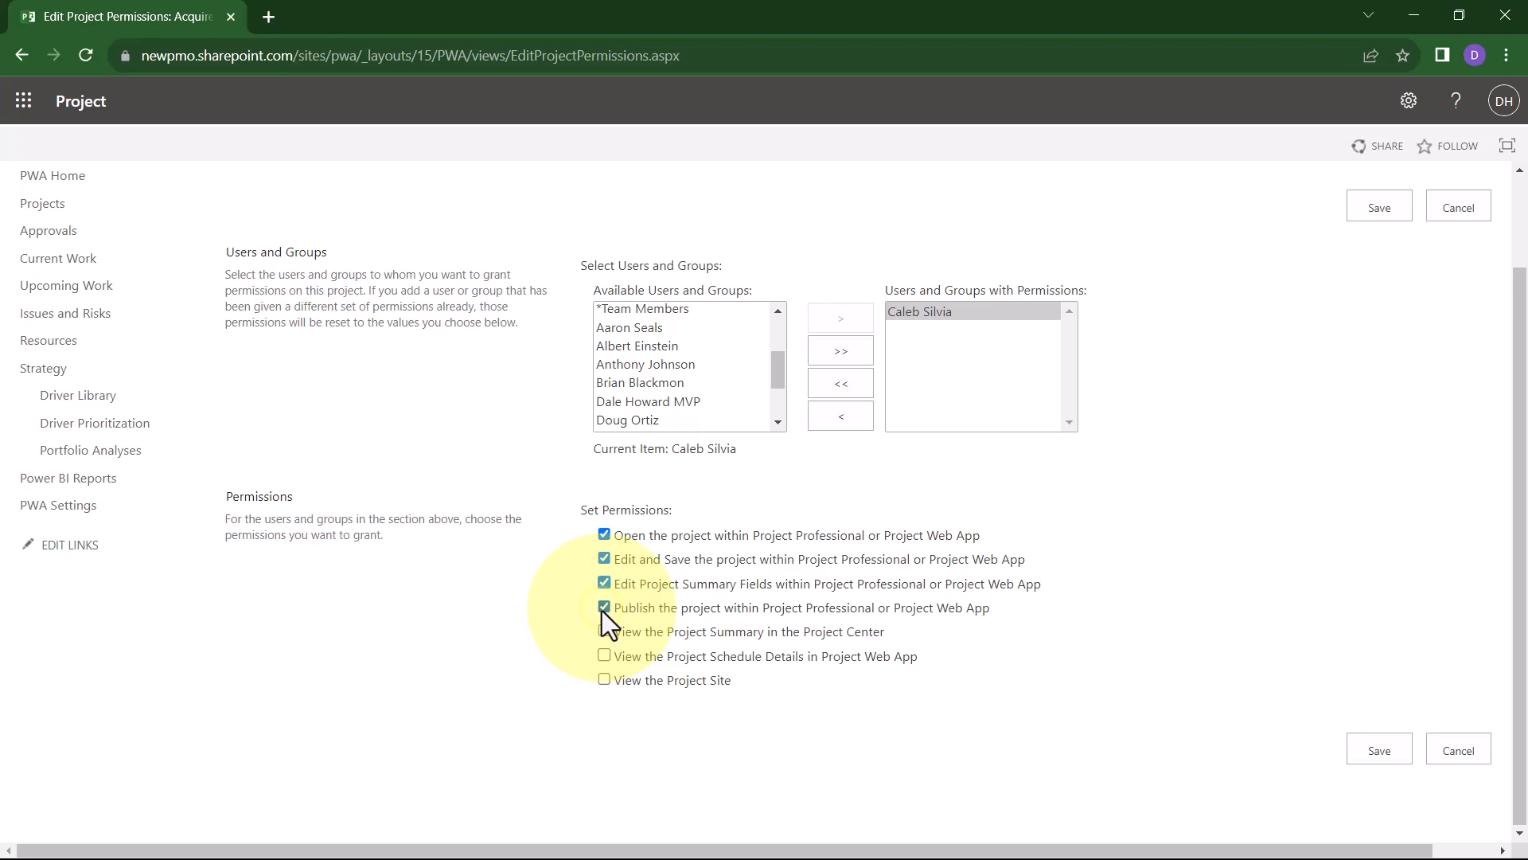
left_click(603, 631)
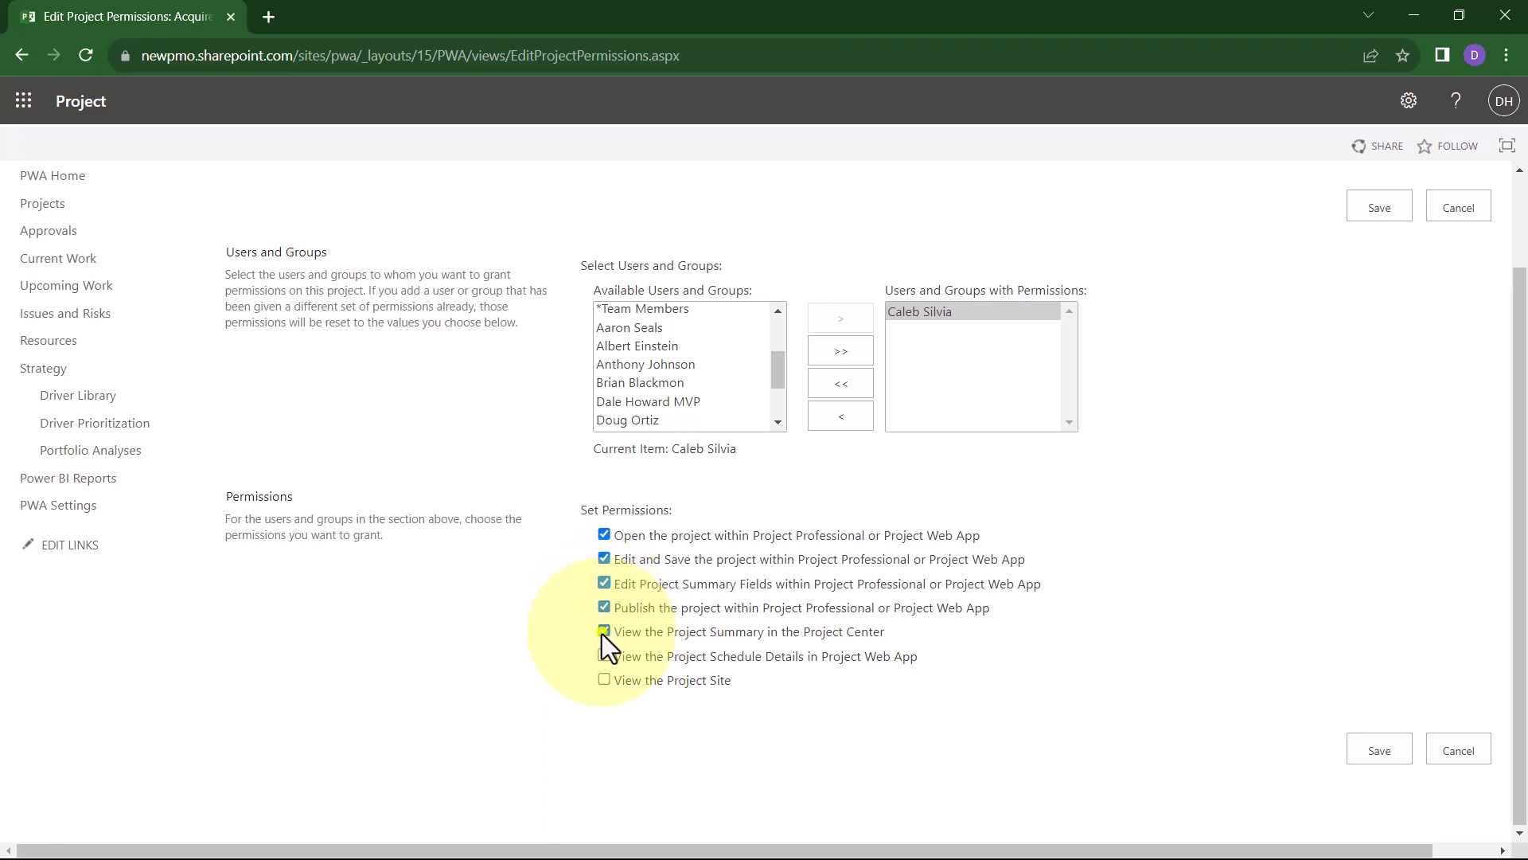
left_click(603, 632)
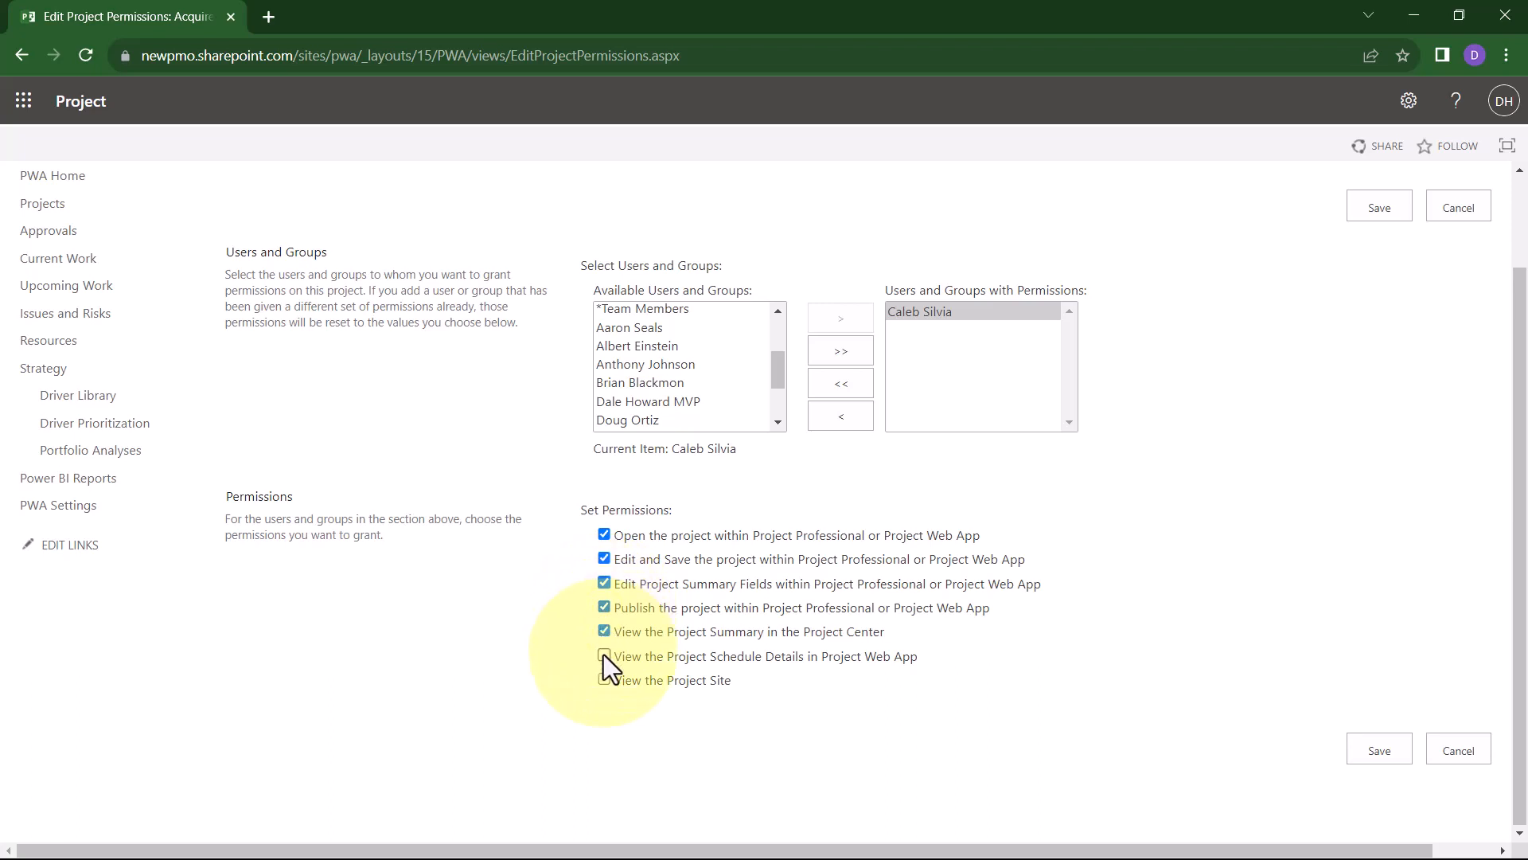
left_click(603, 655)
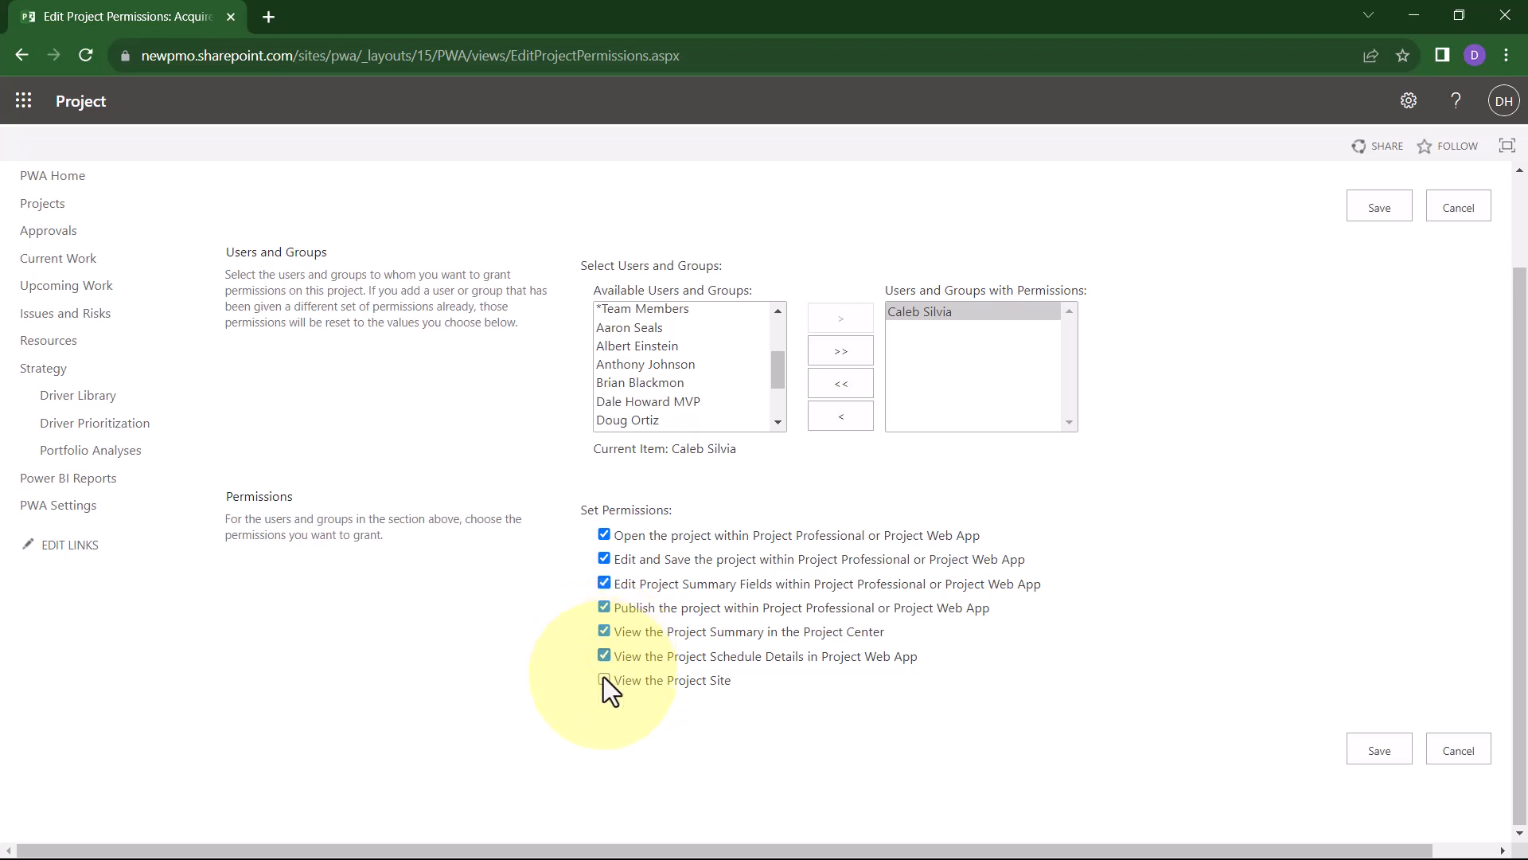
left_click(605, 680)
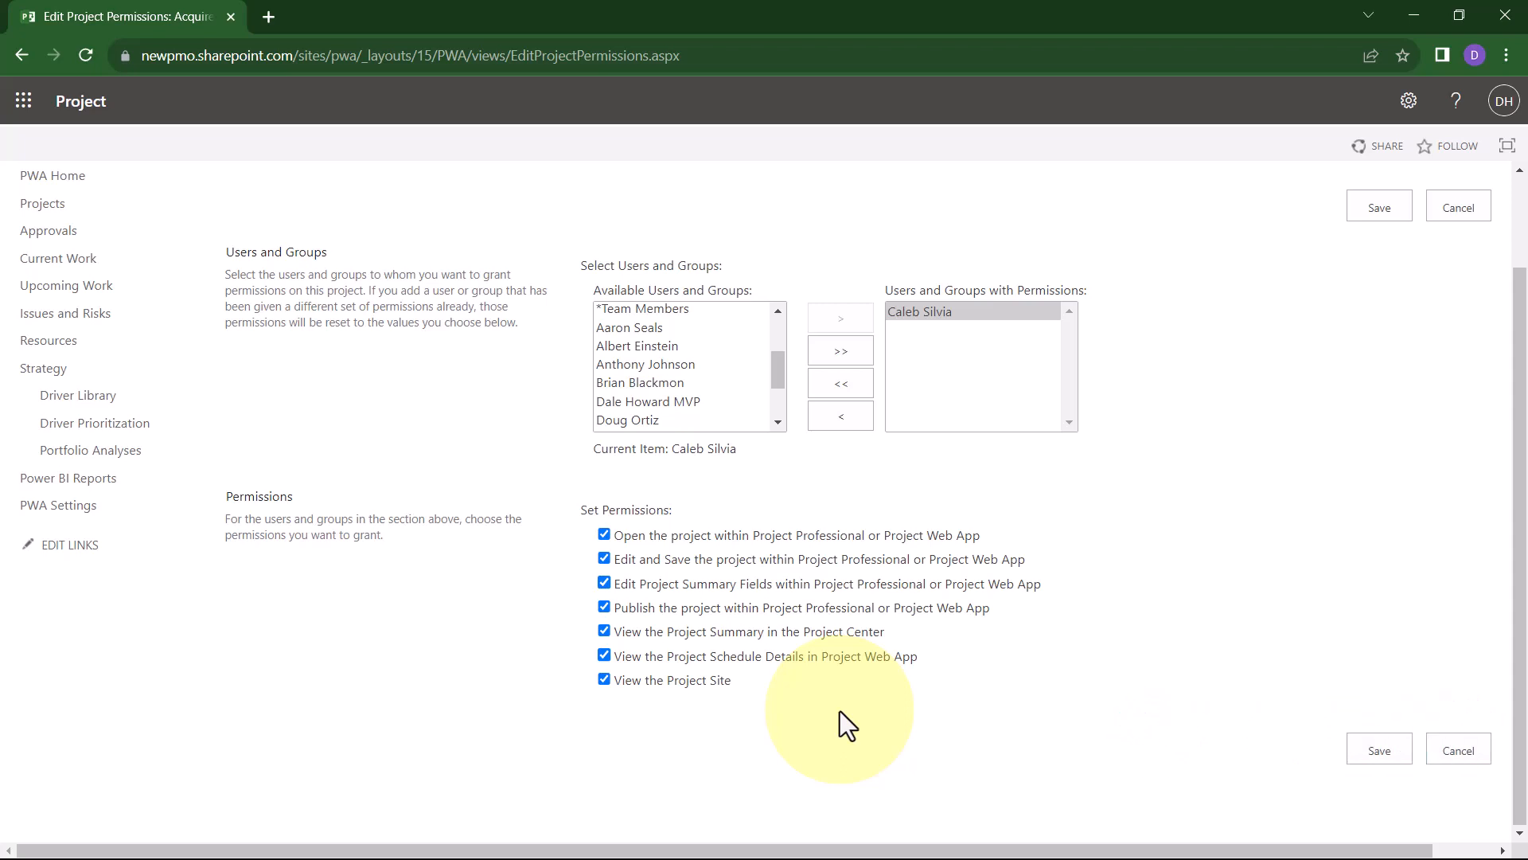
mouse_move(1089, 721)
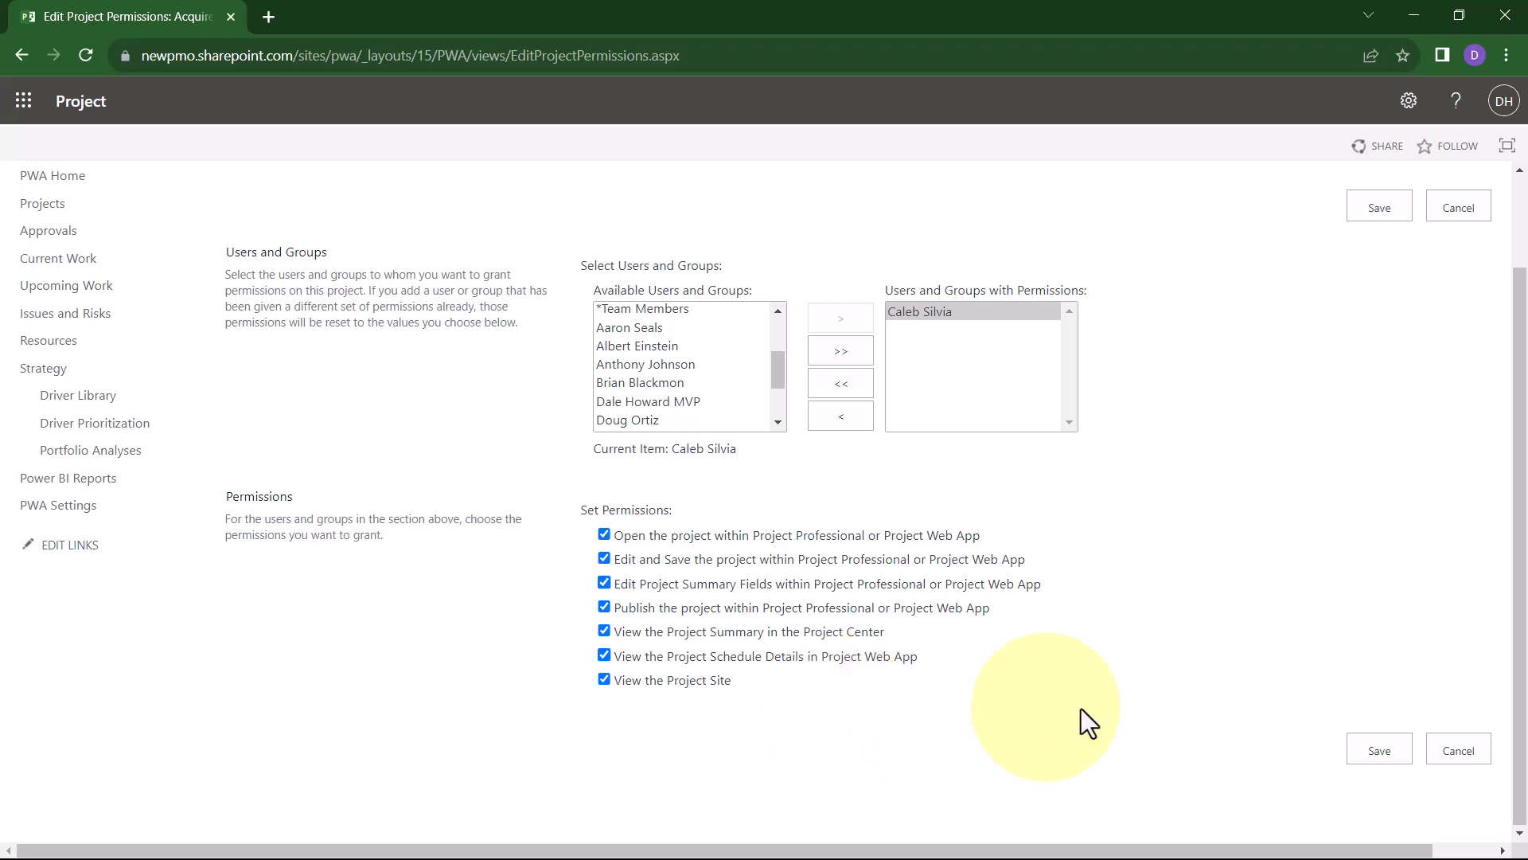
left_click(1379, 748)
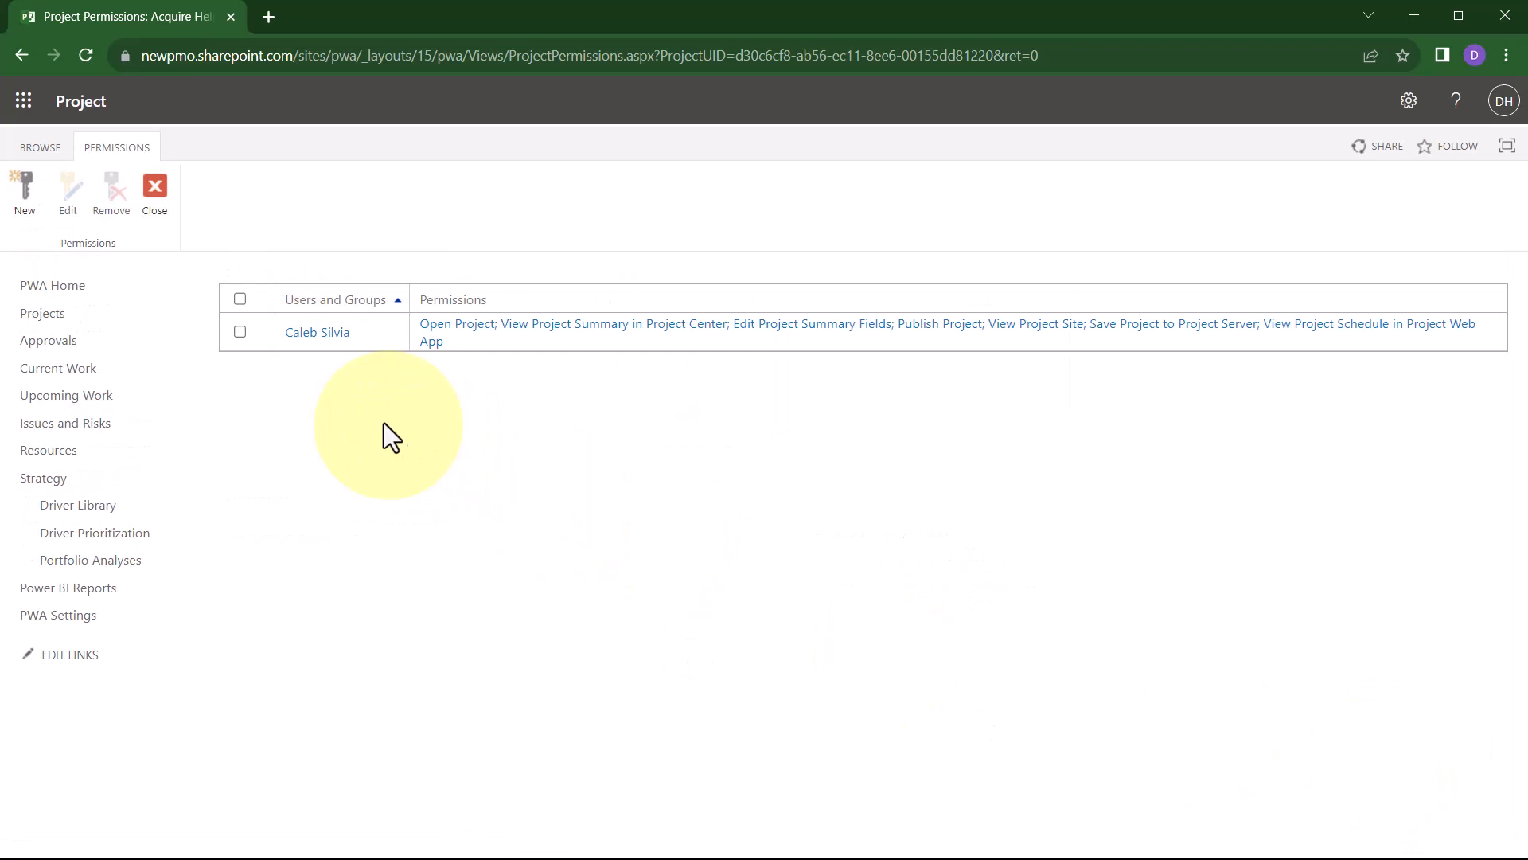
mouse_move(363, 353)
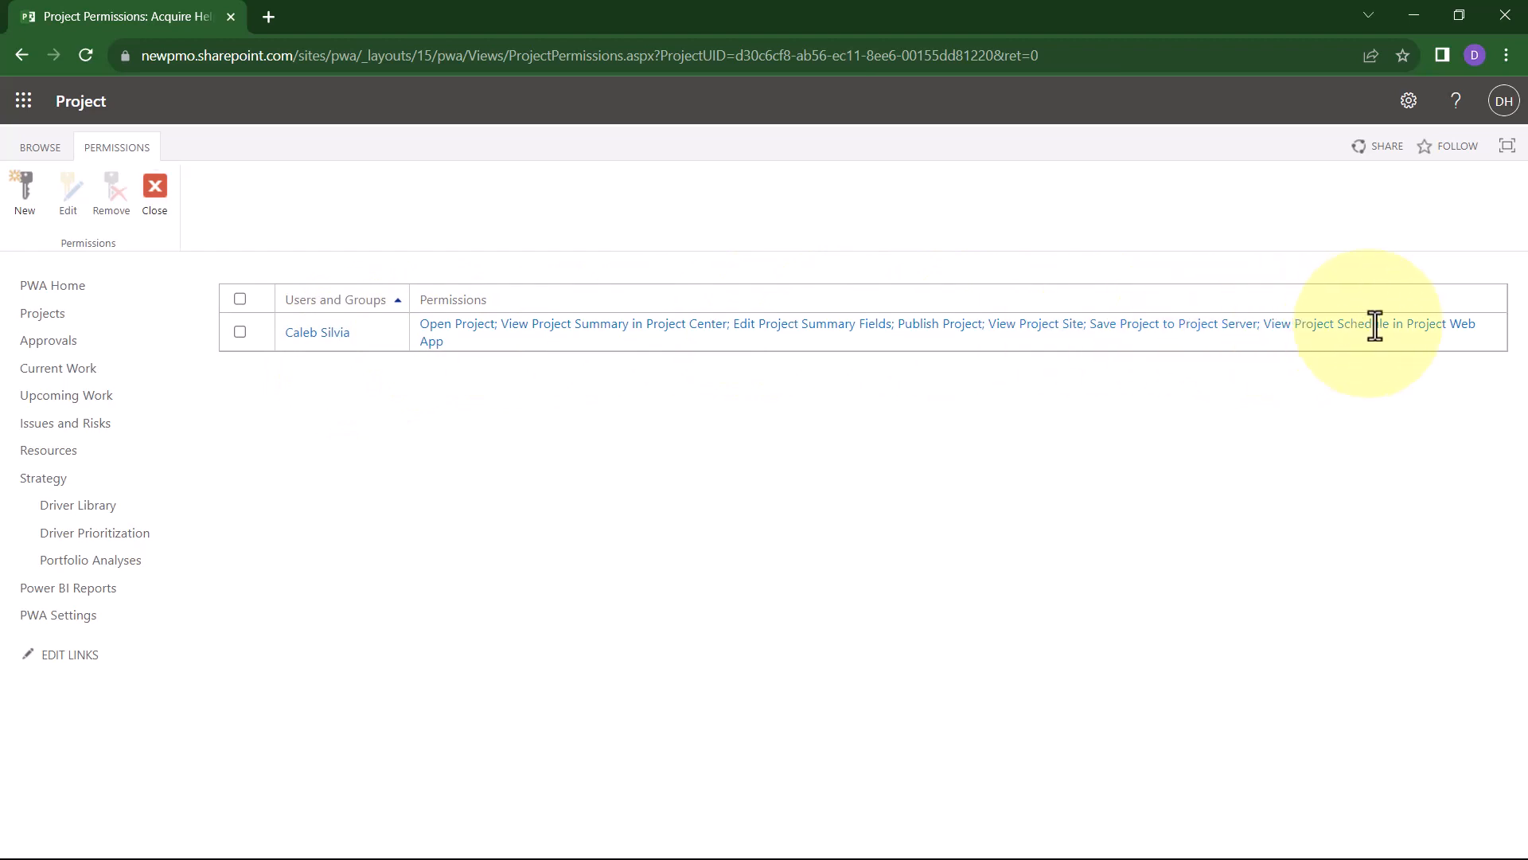
mouse_move(353, 506)
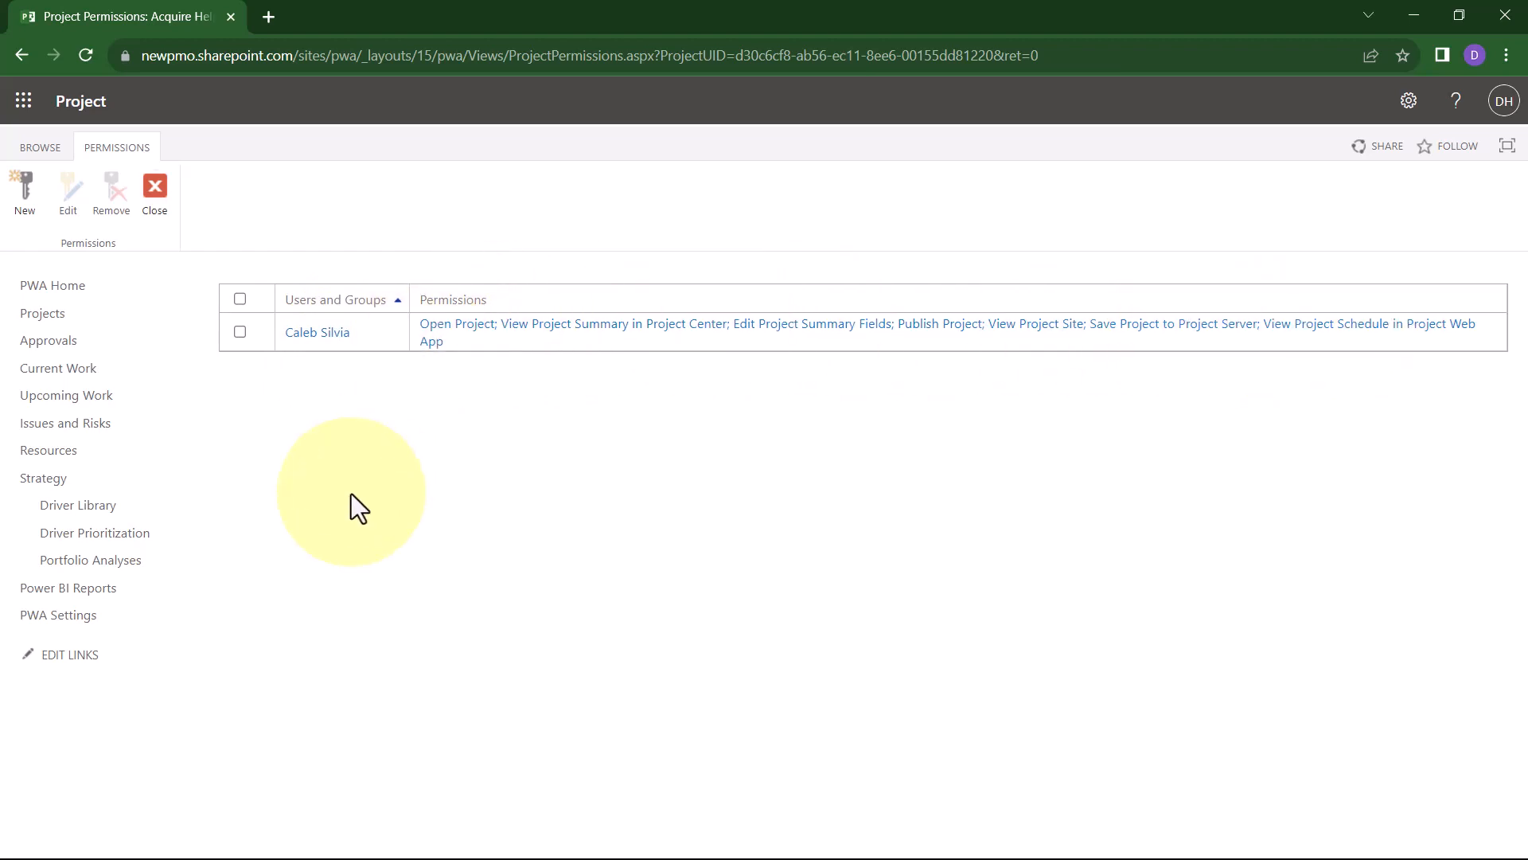